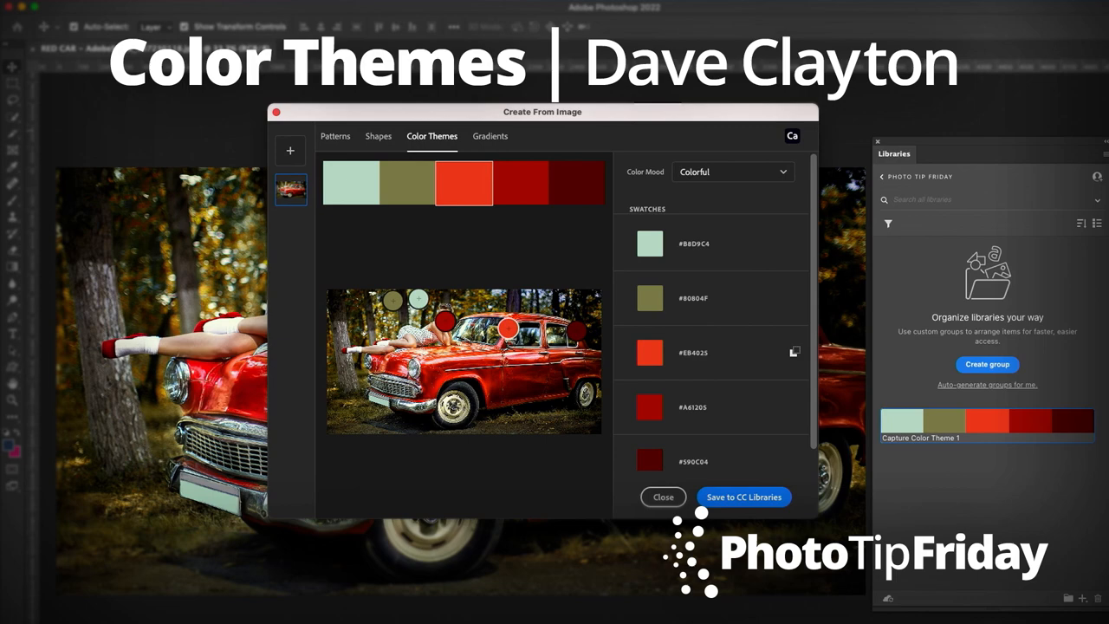
# Step: Extract a five-swatch Colorful theme from the red car photo via Libraries' Create from Image
pyautogui.click(662, 497)
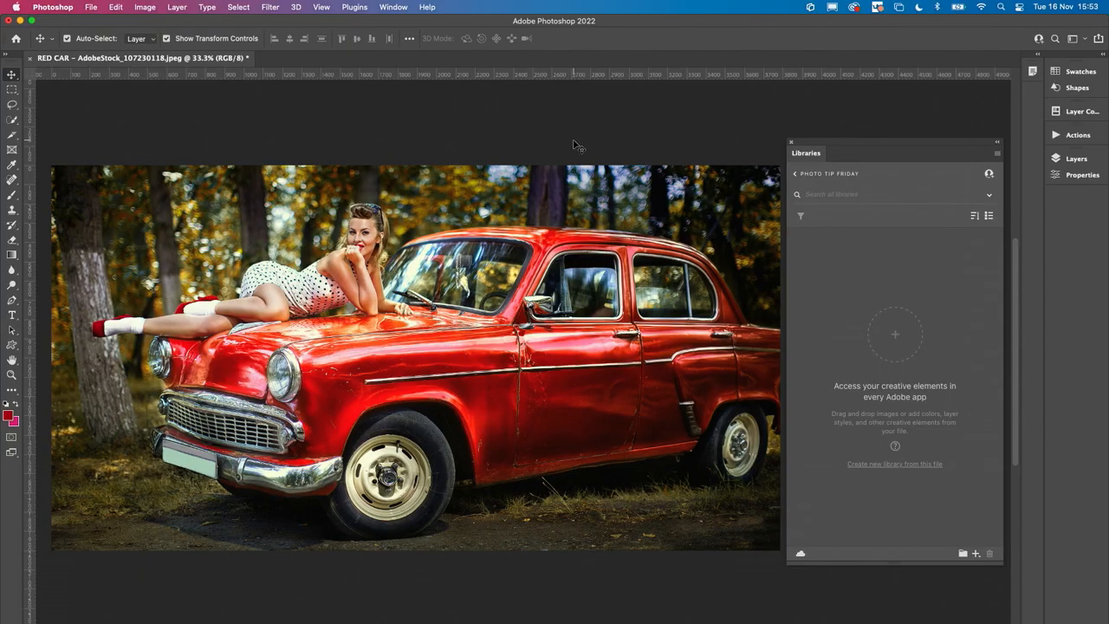
pyautogui.moveTo(525, 252)
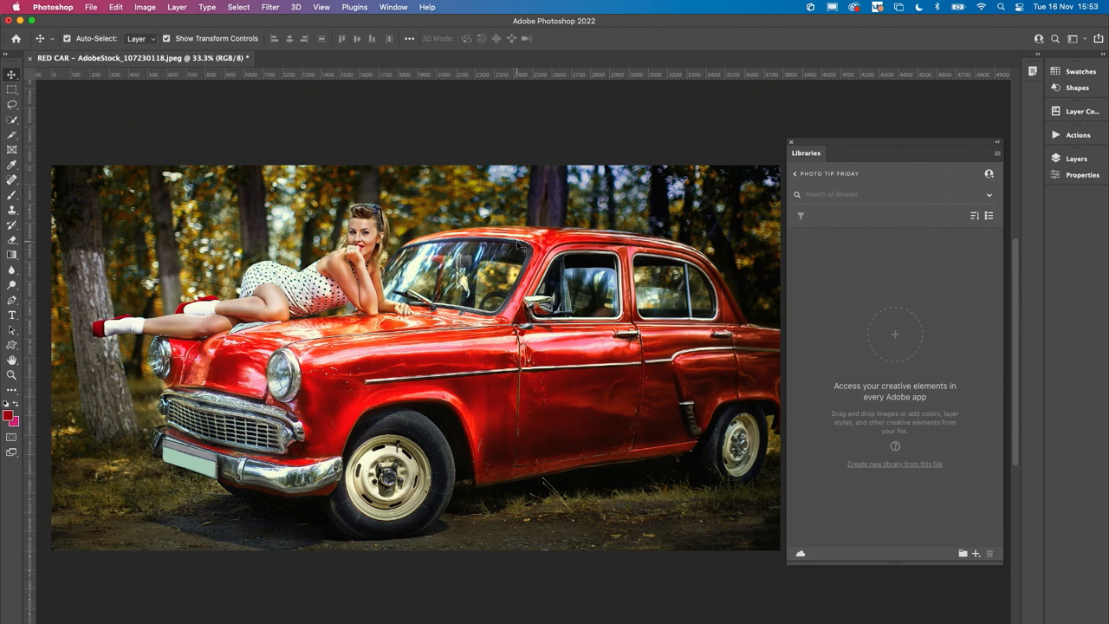
pyautogui.moveTo(830, 151)
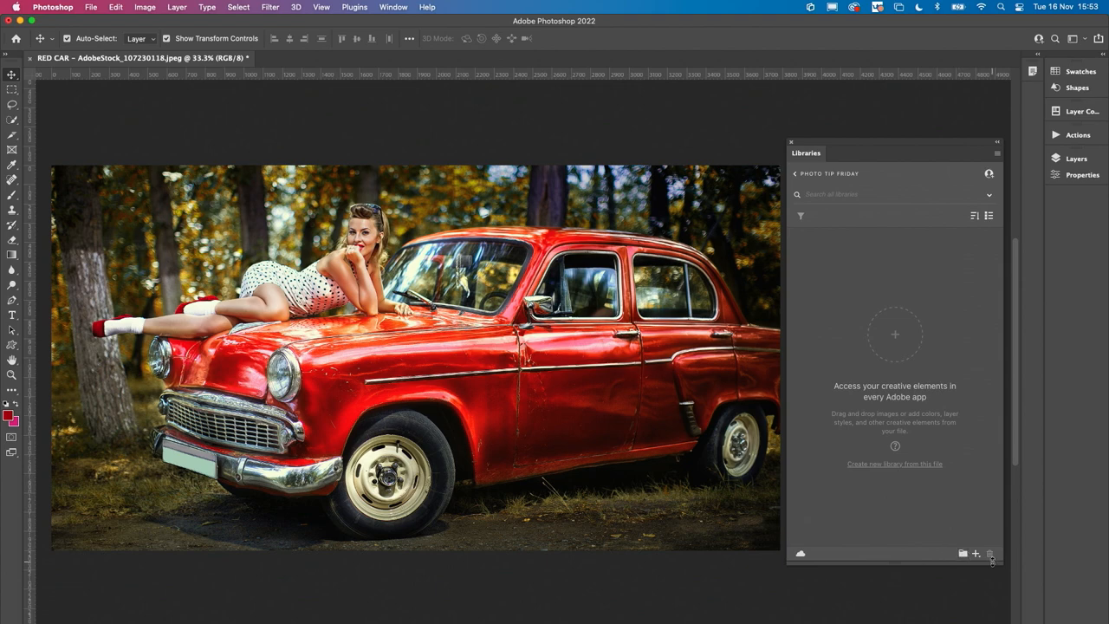
pyautogui.click(975, 553)
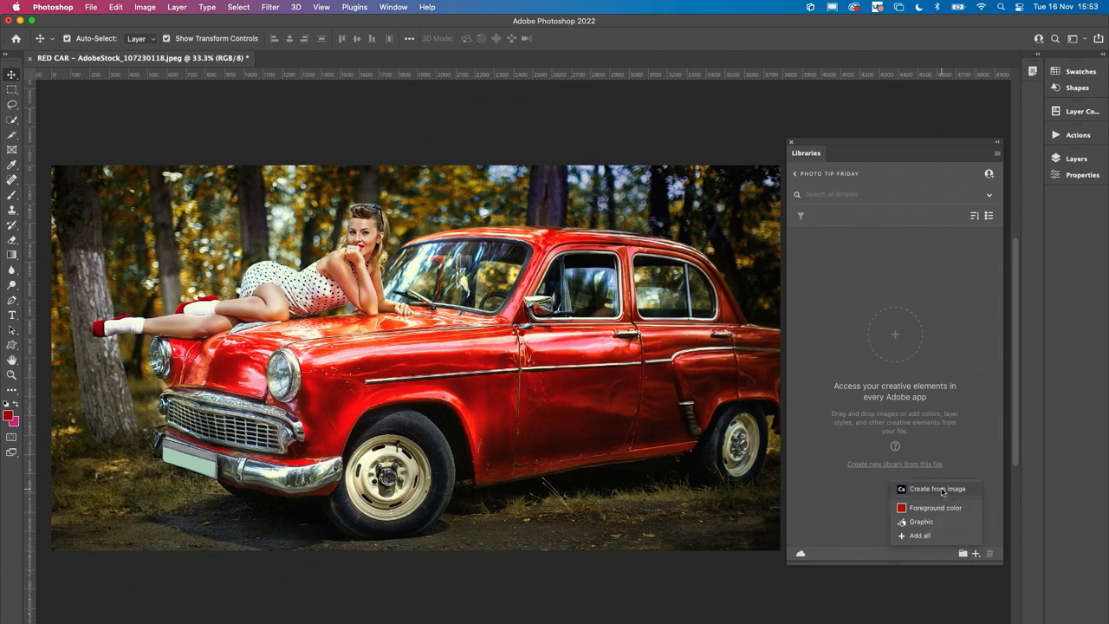
pyautogui.click(941, 488)
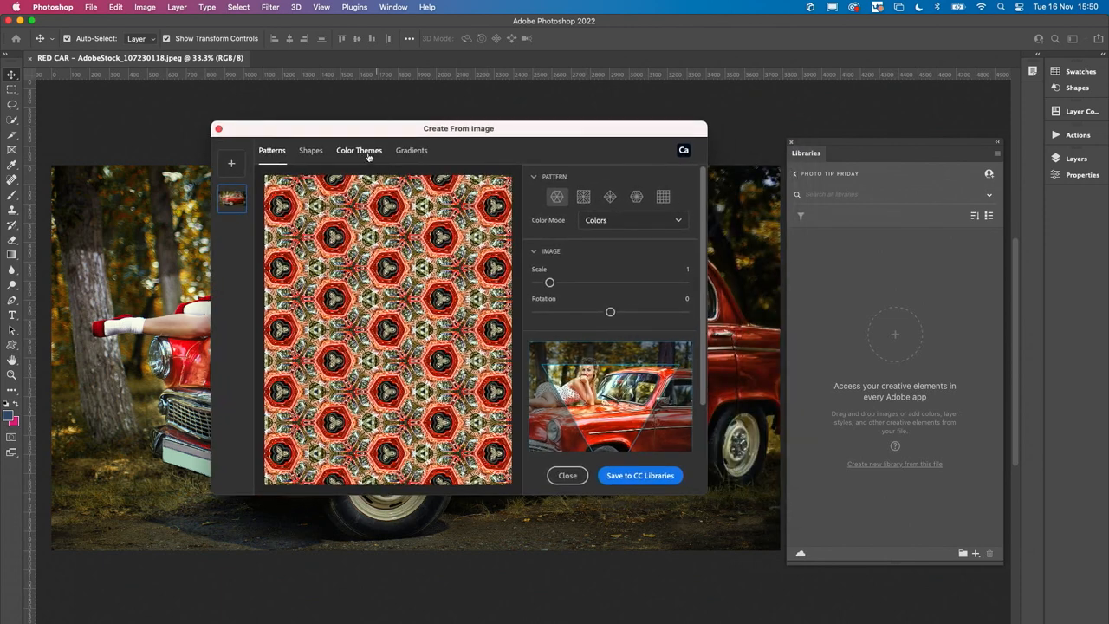
pyautogui.click(359, 150)
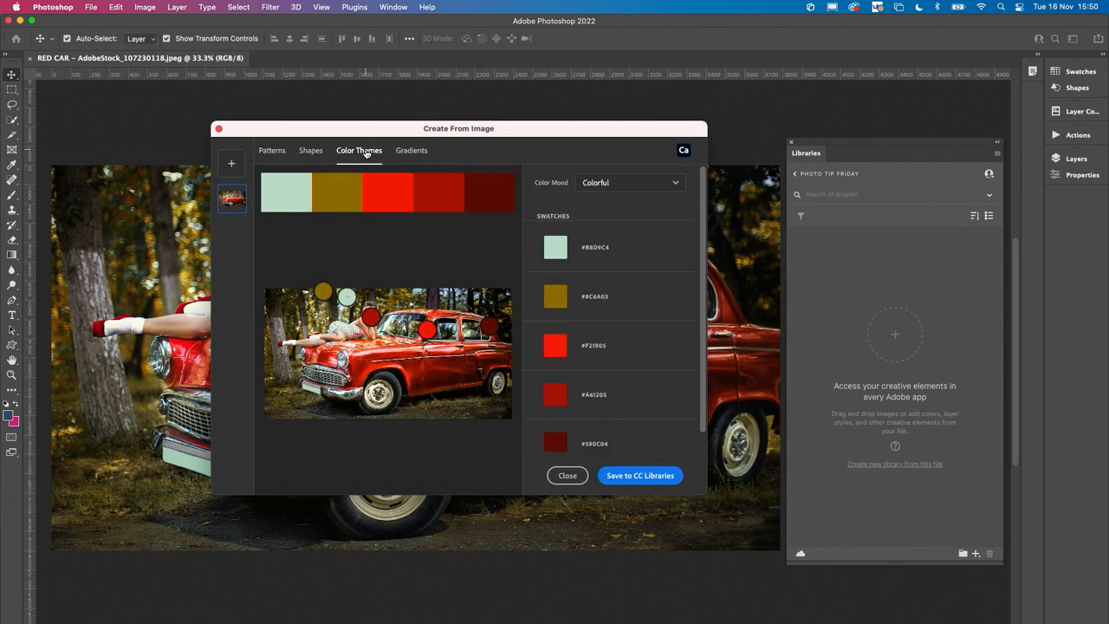
pyautogui.moveTo(458, 129); pyautogui.dragTo(742, 134)
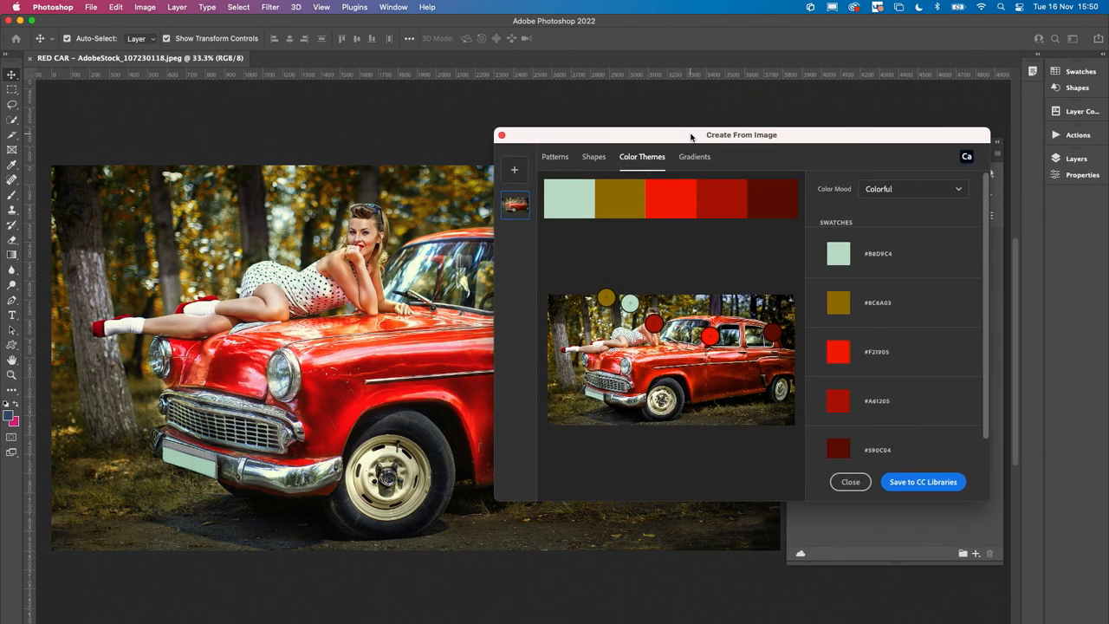
pyautogui.moveTo(742, 223)
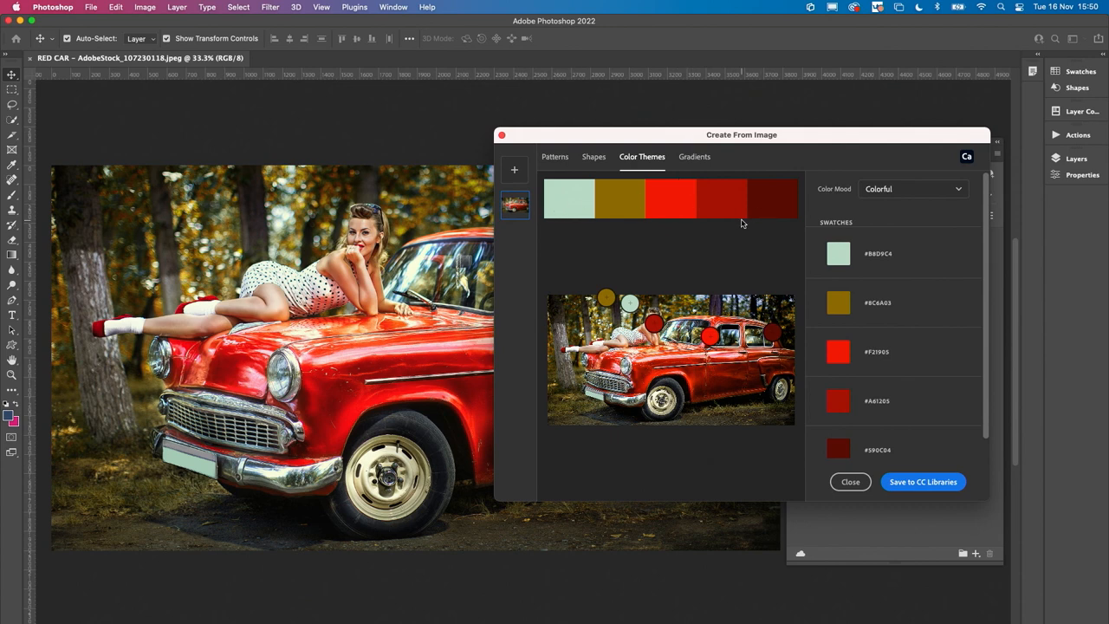